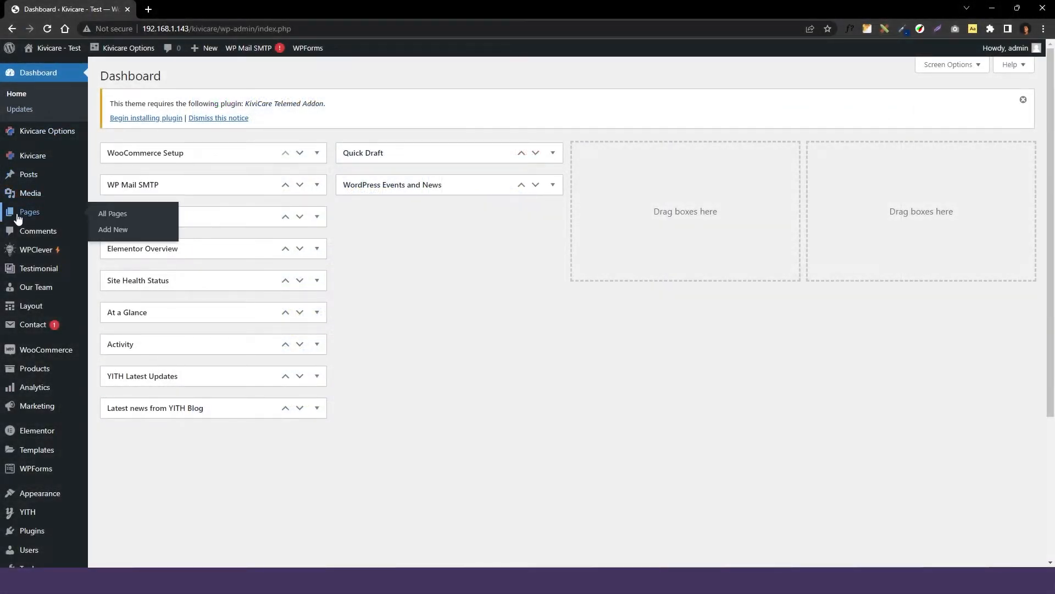
# - Open All Pages from the admin sidebar and start a new page with Add New
pyautogui.click(113, 214)
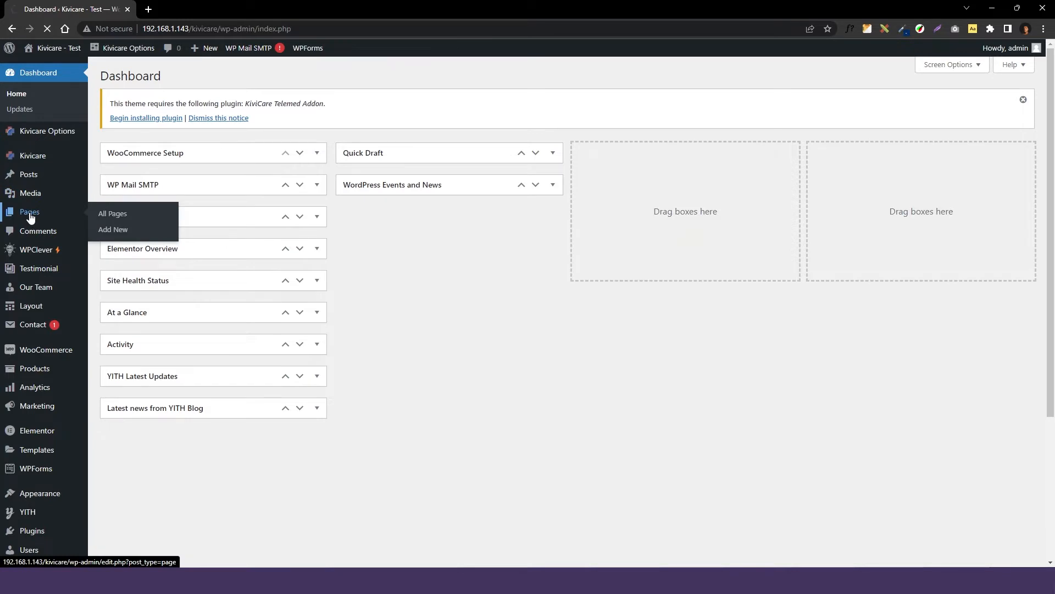
pyautogui.click(112, 213)
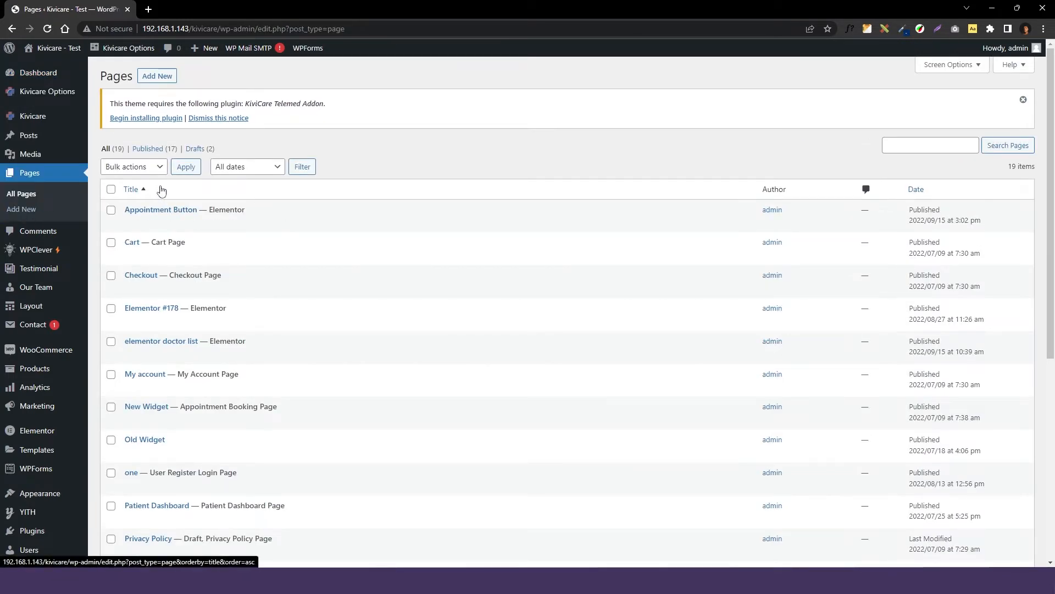
pyautogui.click(157, 76)
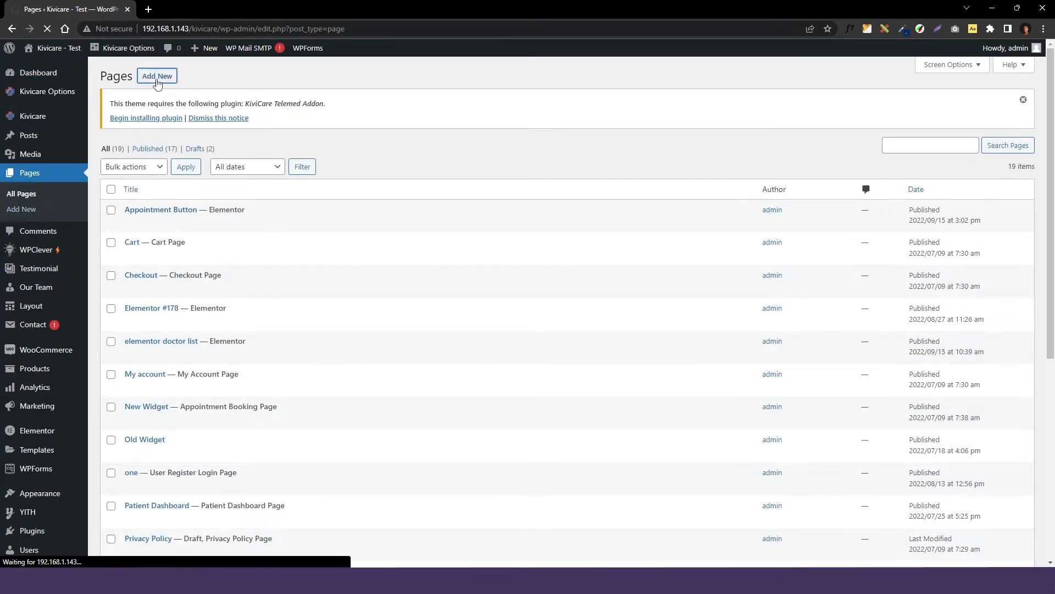
pyautogui.click(156, 75)
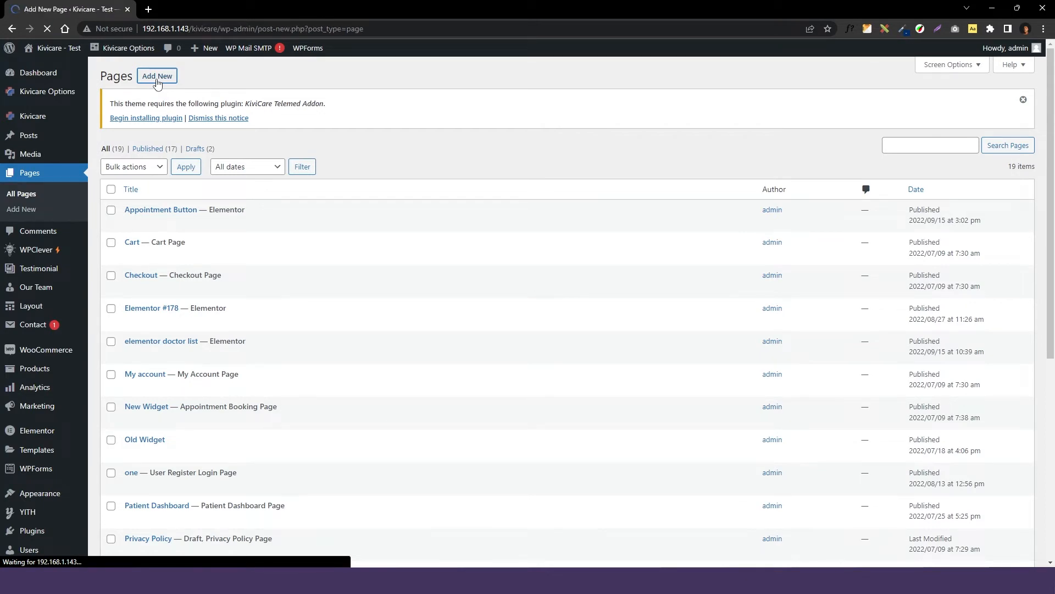
# - Title the new page 'Book Appointment' in the block editor
pyautogui.click(157, 76)
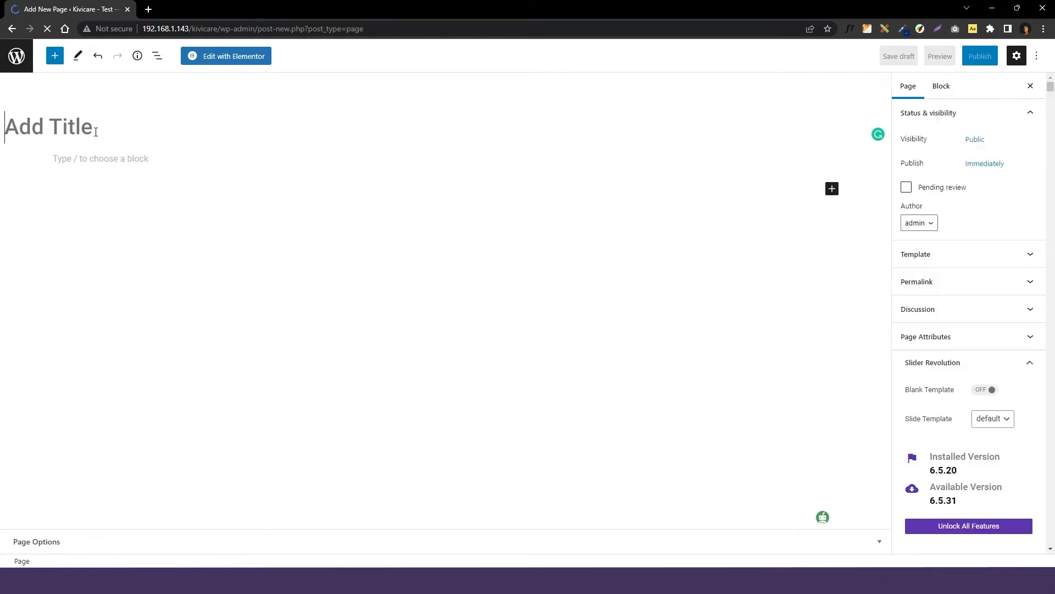
pyautogui.write('Book App')
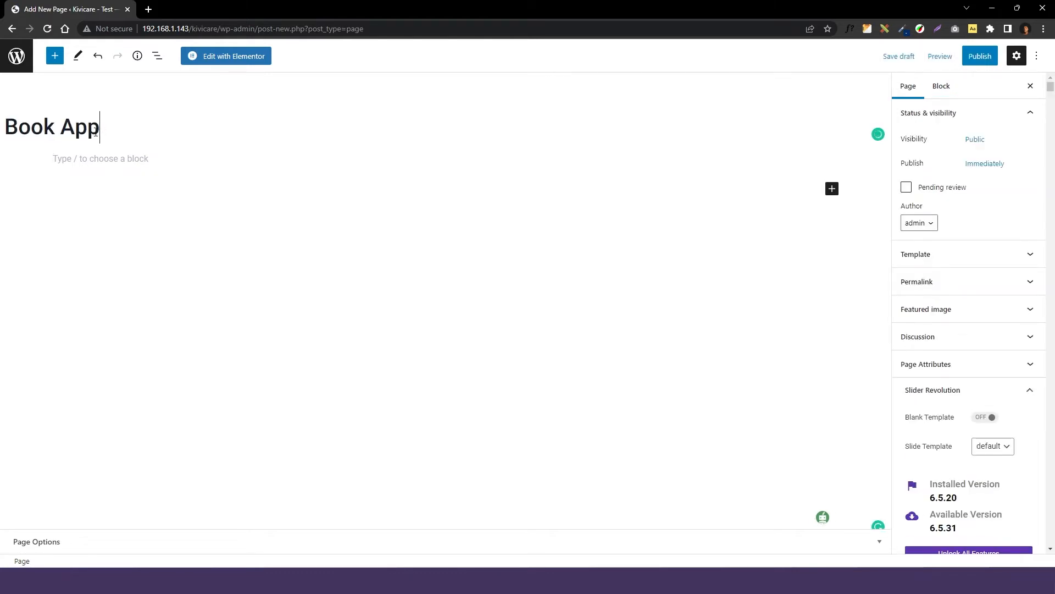
pyautogui.write('ointment')
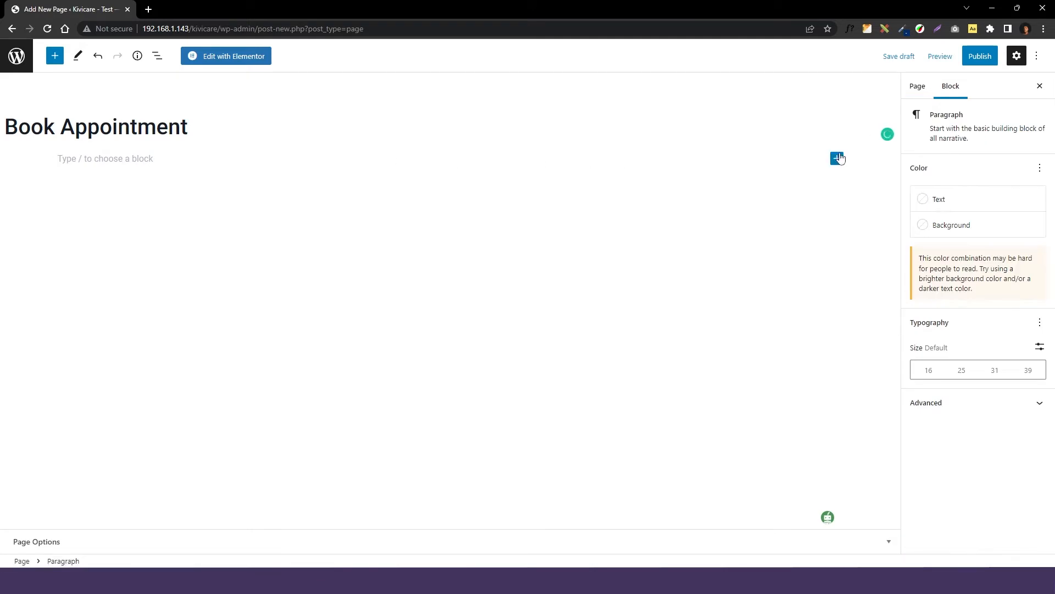
# - Search 'kiv' and insert the Kivi Appointment Widget (New) block into the page body
pyautogui.click(837, 158)
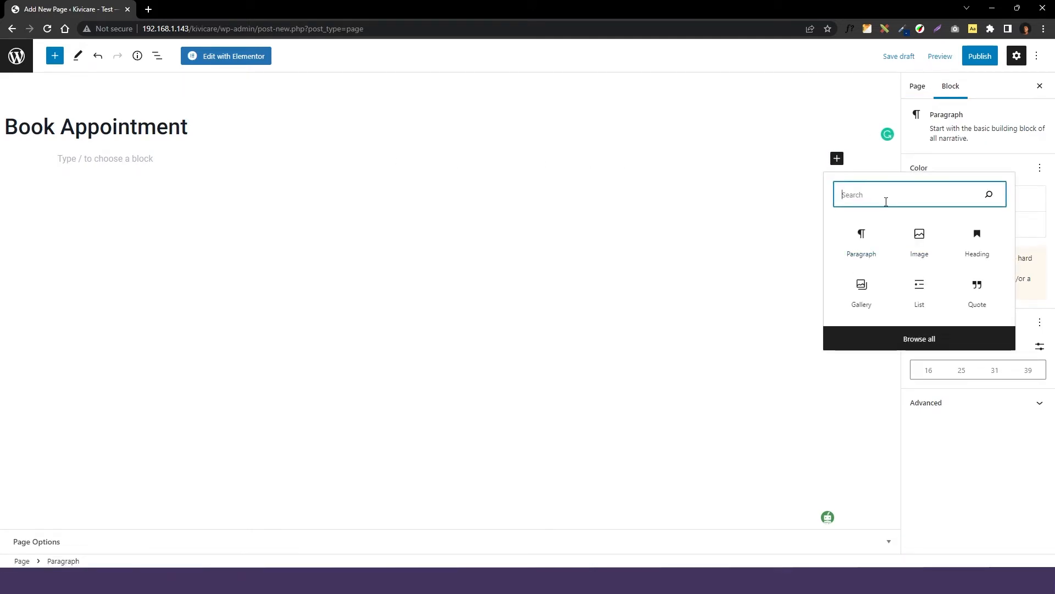
pyautogui.write('kiv')
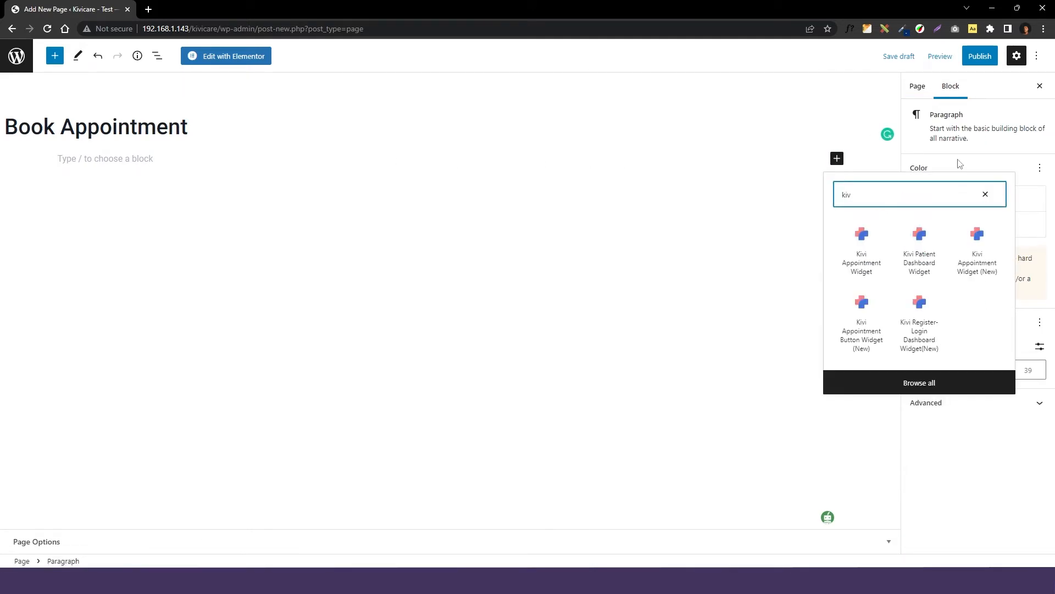
pyautogui.moveTo(910, 326)
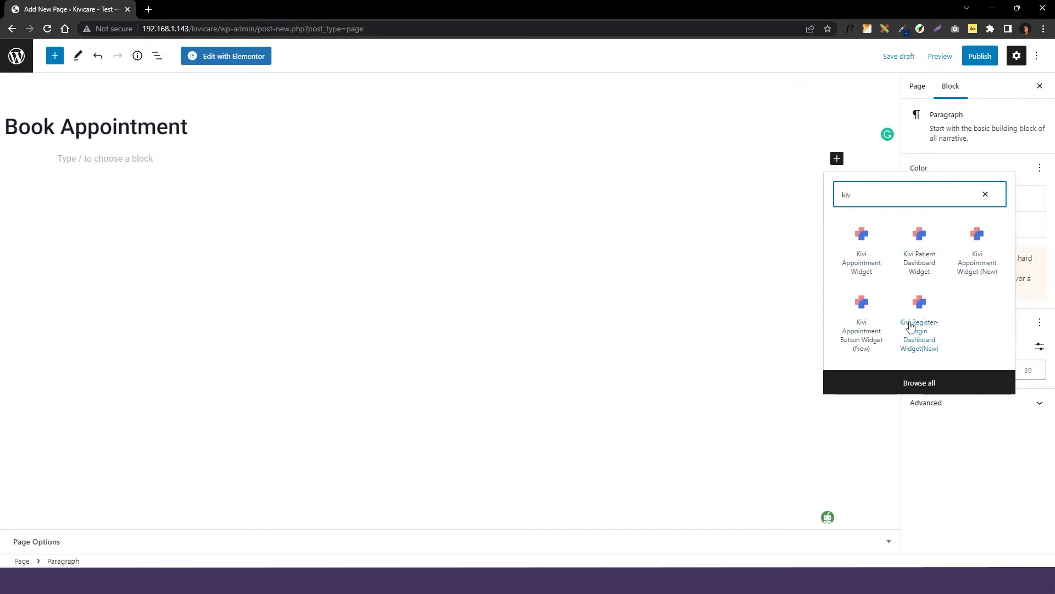
pyautogui.moveTo(977, 267)
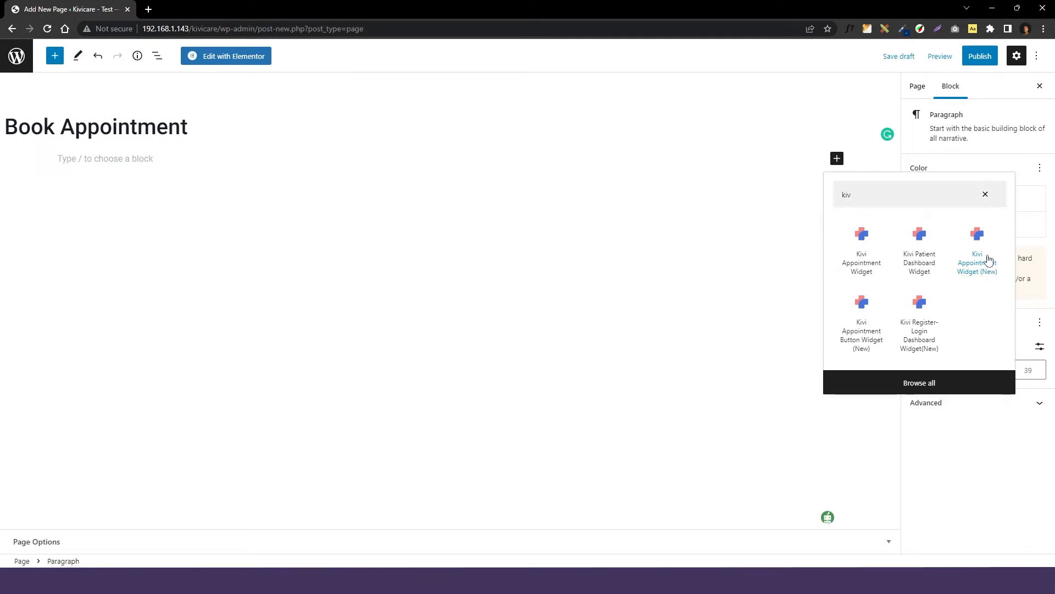
pyautogui.click(978, 245)
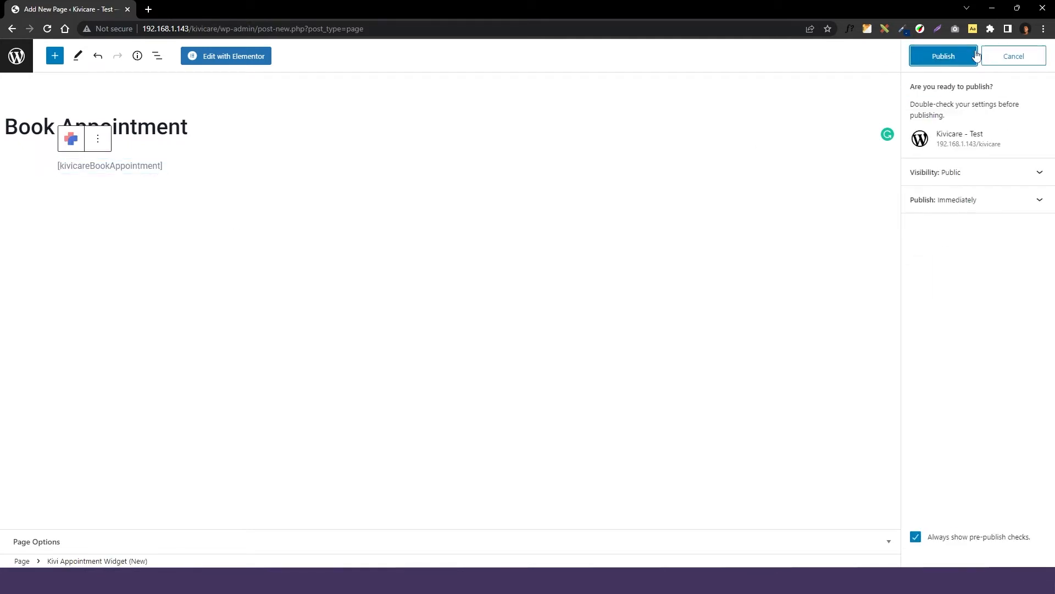
# - Publish the Book Appointment page, then pick a clinic in the live booking form
pyautogui.click(944, 55)
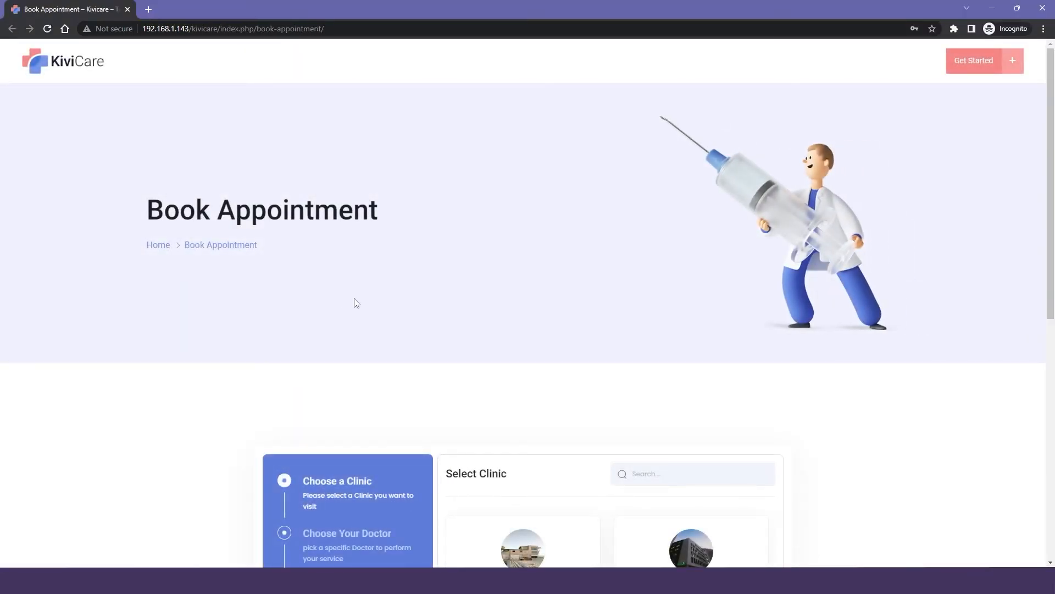
pyautogui.scroll(-3)
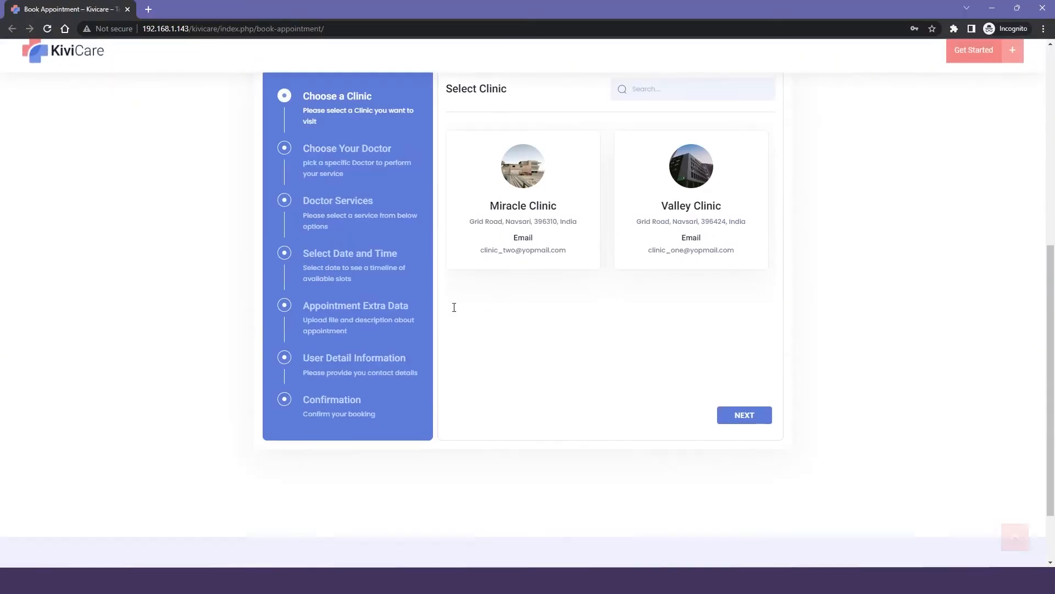
pyautogui.click(744, 415)
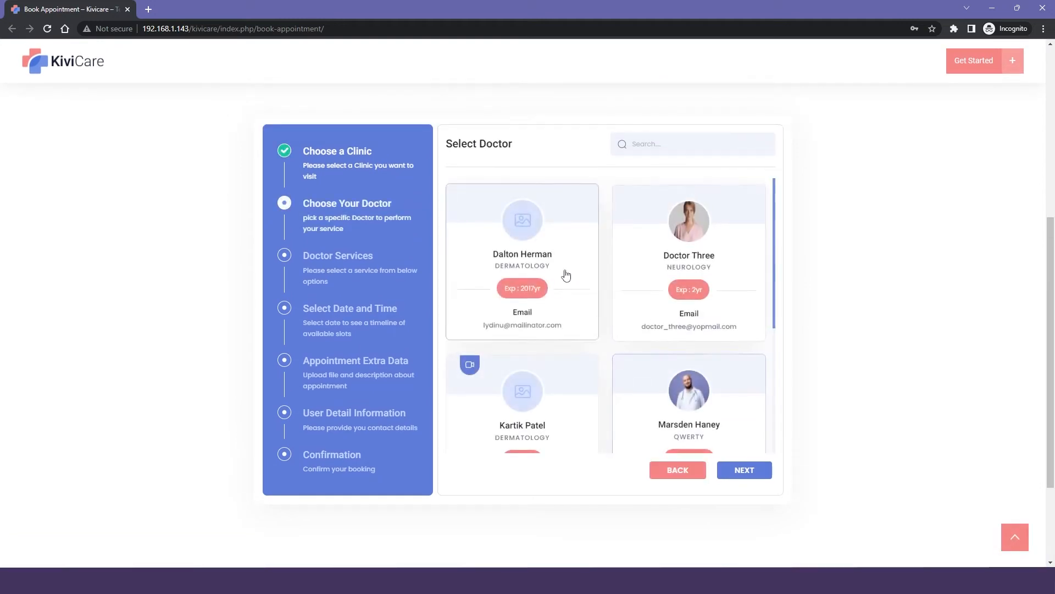